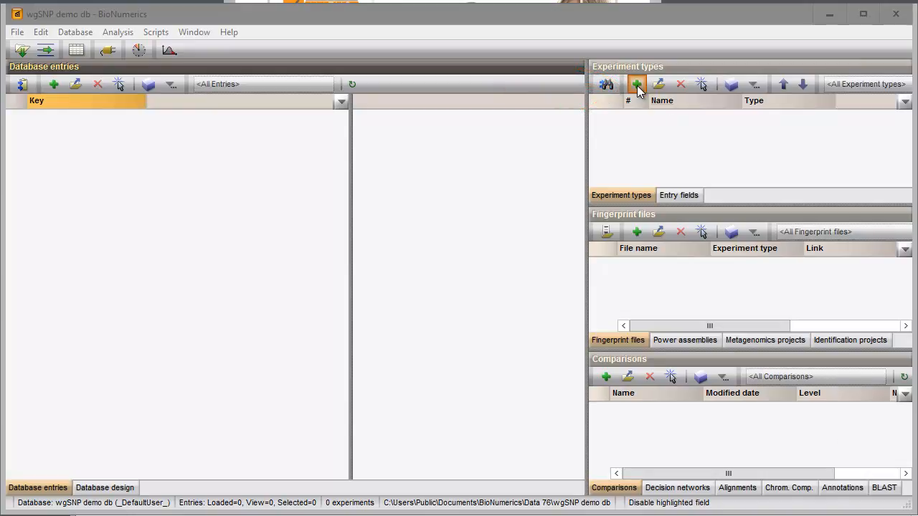
# Add a new Sequence read set experiment type named 'wgs'.
pyautogui.click(634, 84)
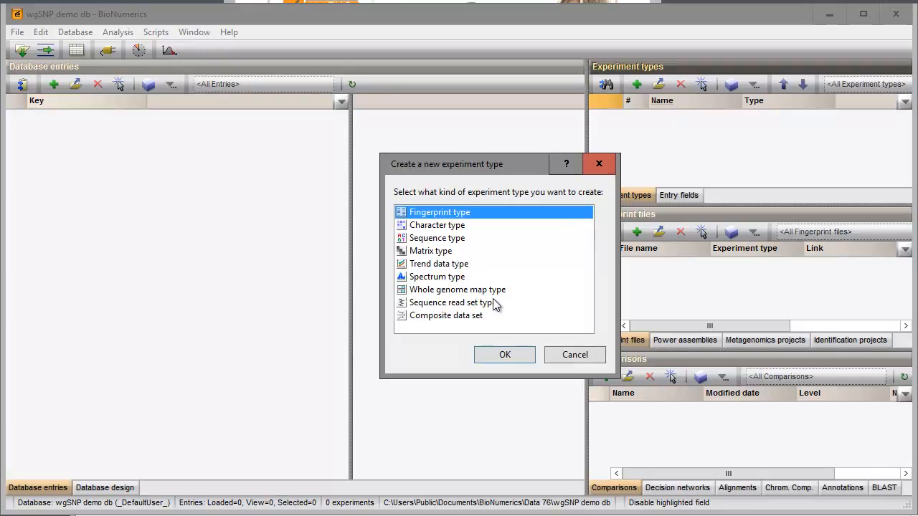
pyautogui.click(451, 303)
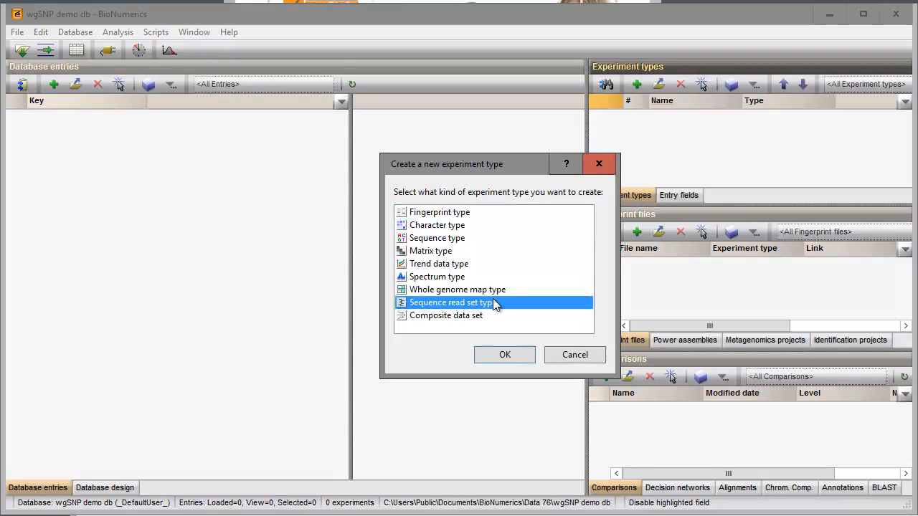
pyautogui.moveTo(497, 344)
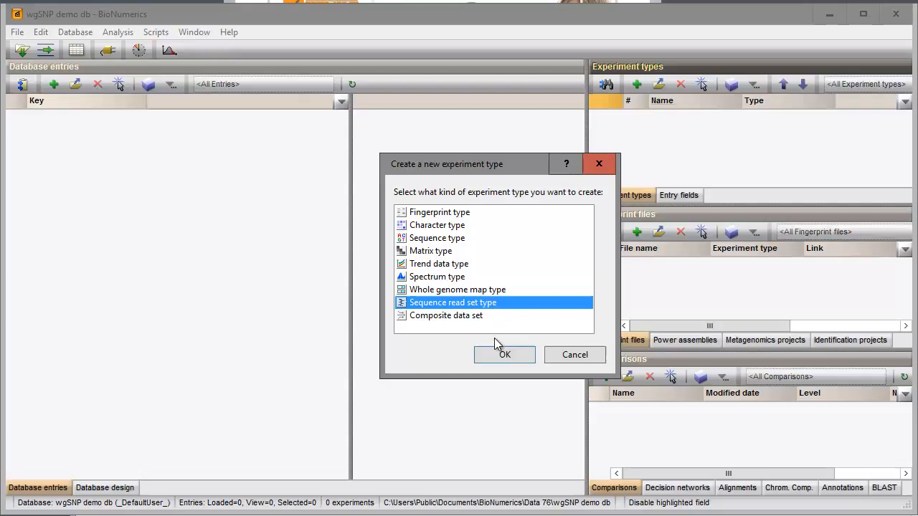
pyautogui.click(504, 355)
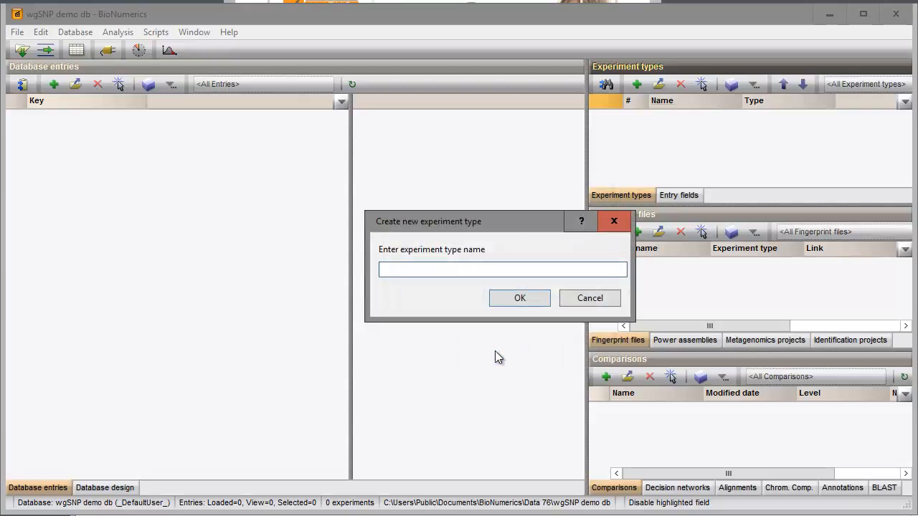
pyautogui.write('wg')
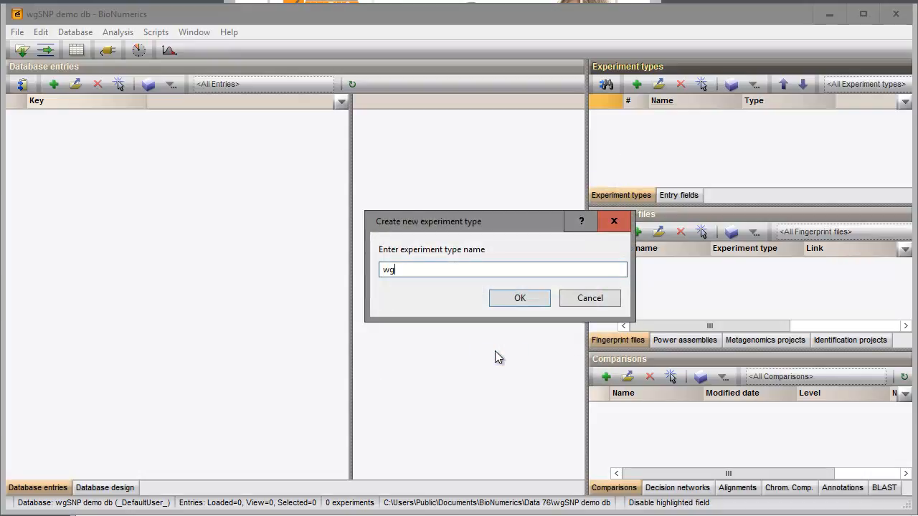
pyautogui.write('s')
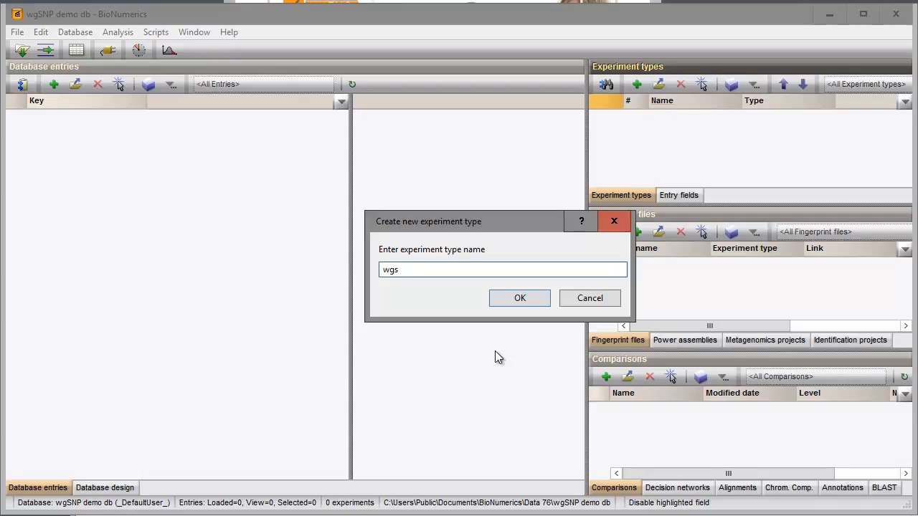
pyautogui.click(519, 297)
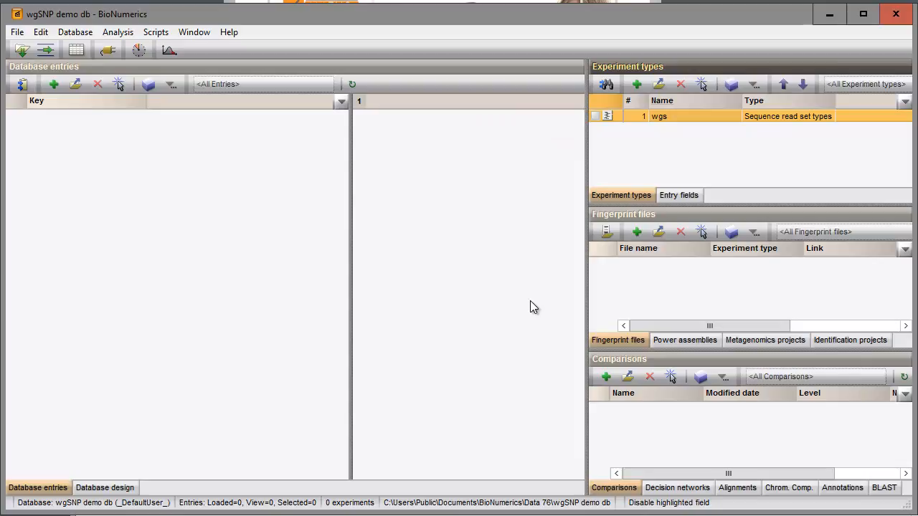
pyautogui.moveTo(502, 285)
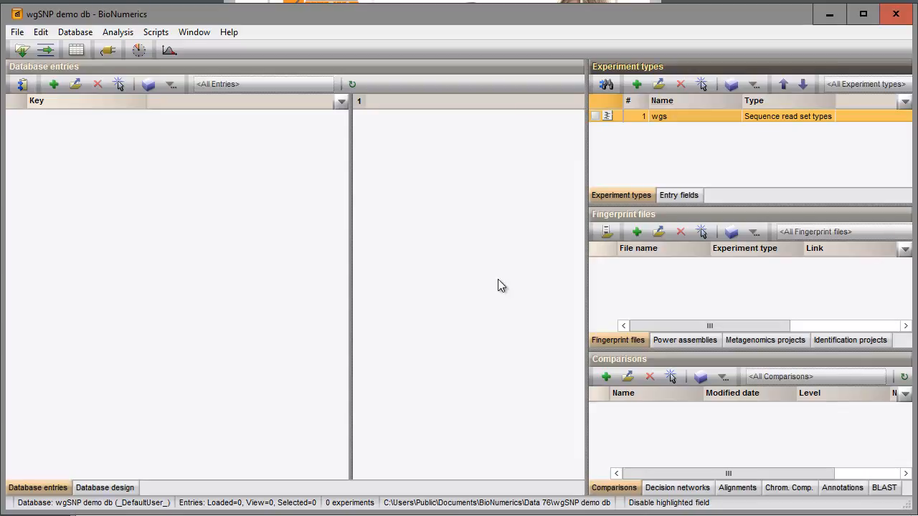
pyautogui.click(17, 33)
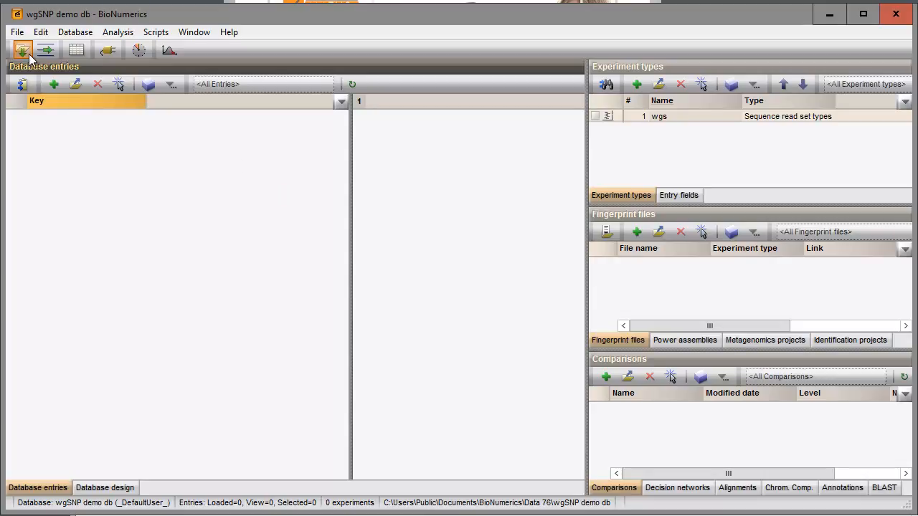
pyautogui.click(22, 51)
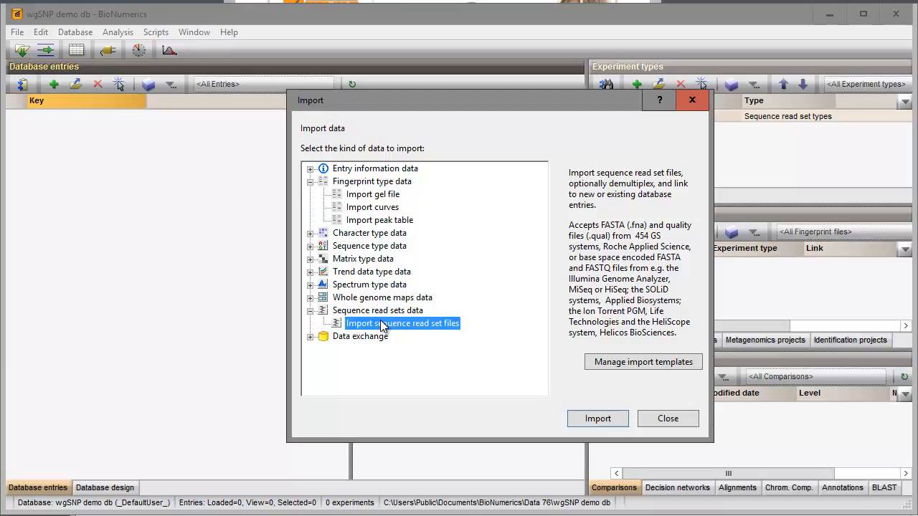
pyautogui.moveTo(633, 408)
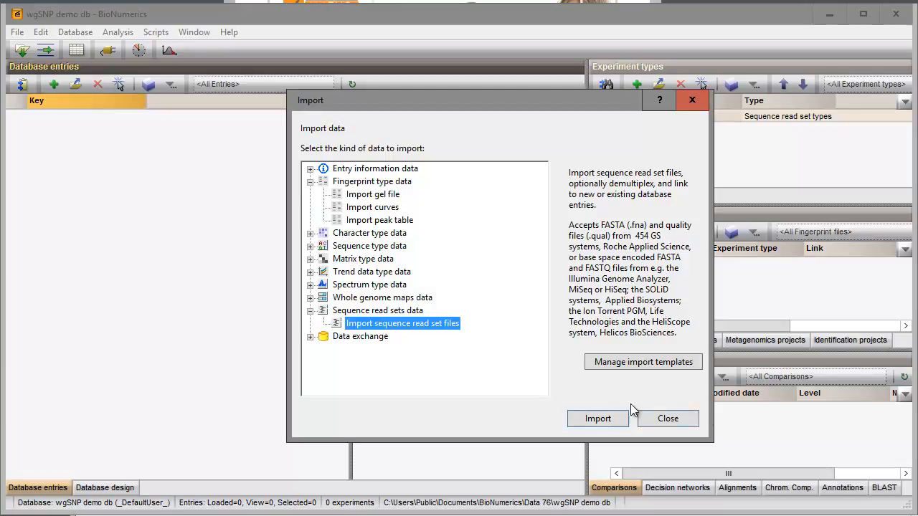
pyautogui.click(667, 419)
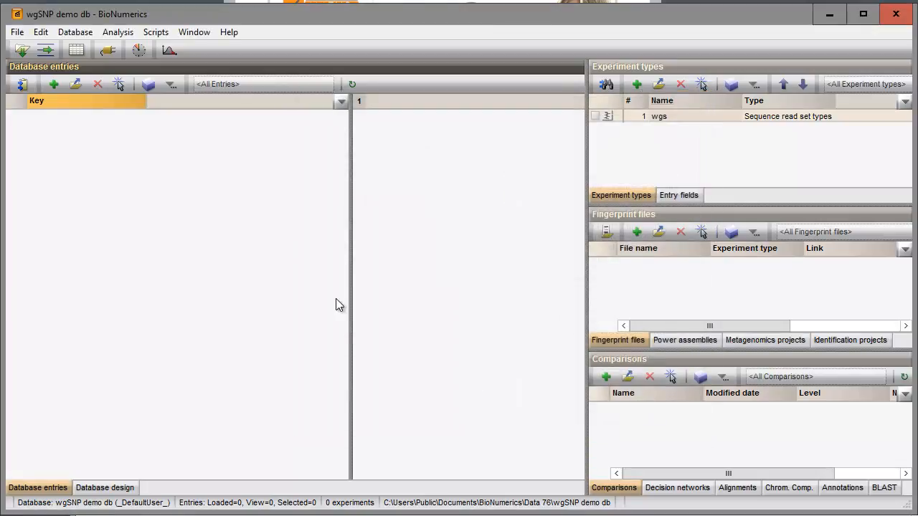
# Select the WGS tools plugin in Plugins and activate it.
pyautogui.click(105, 50)
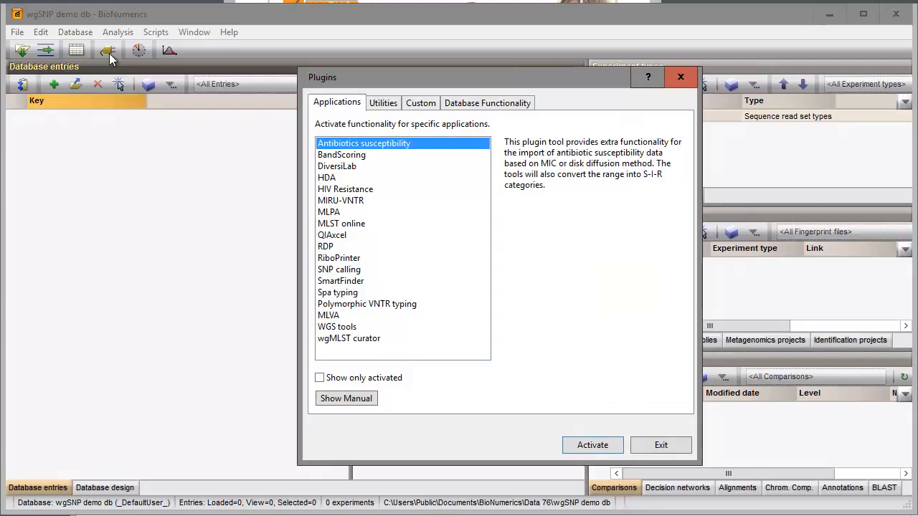
pyautogui.click(337, 326)
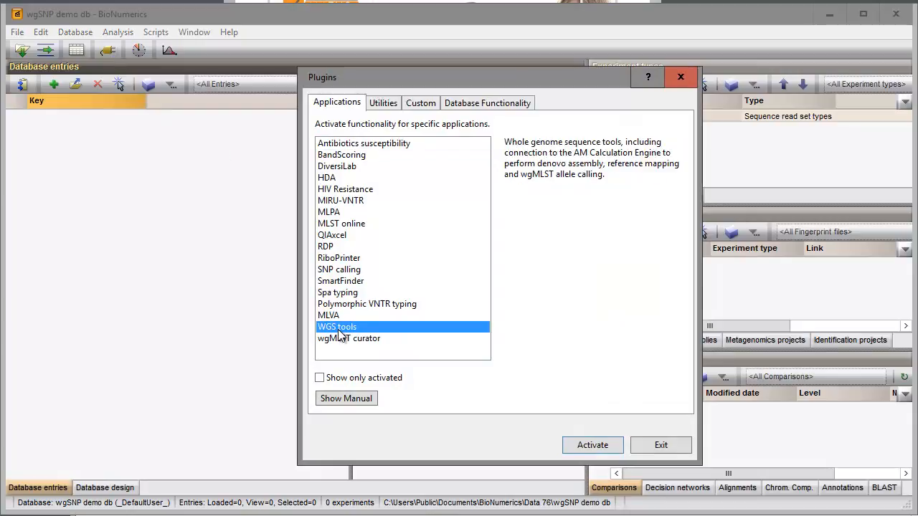
pyautogui.click(592, 444)
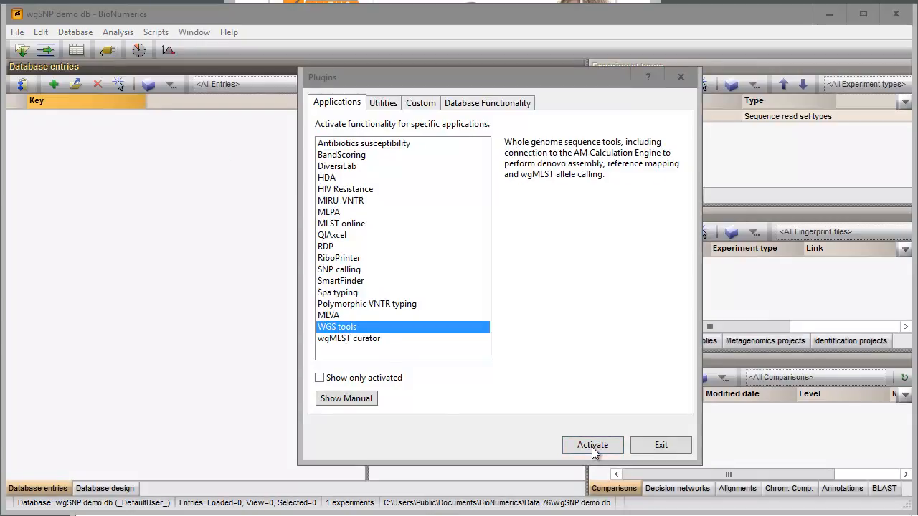
pyautogui.click(593, 445)
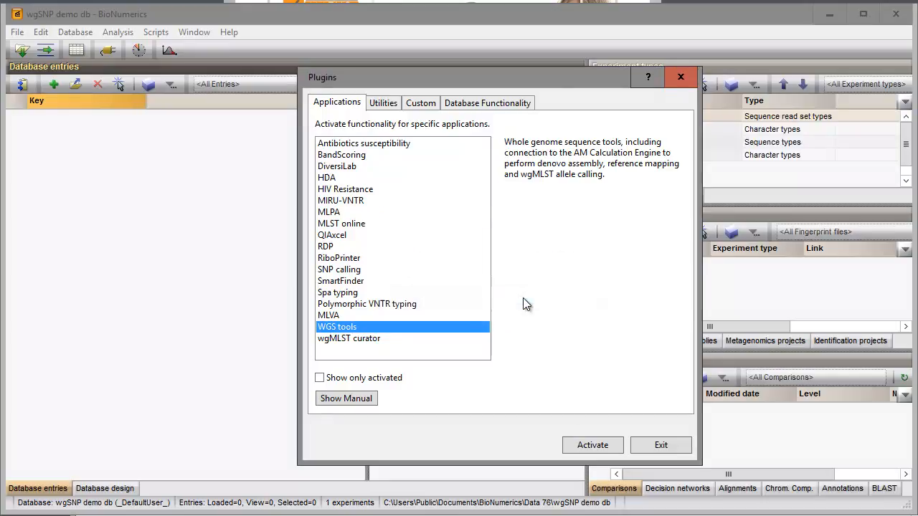
pyautogui.click(593, 445)
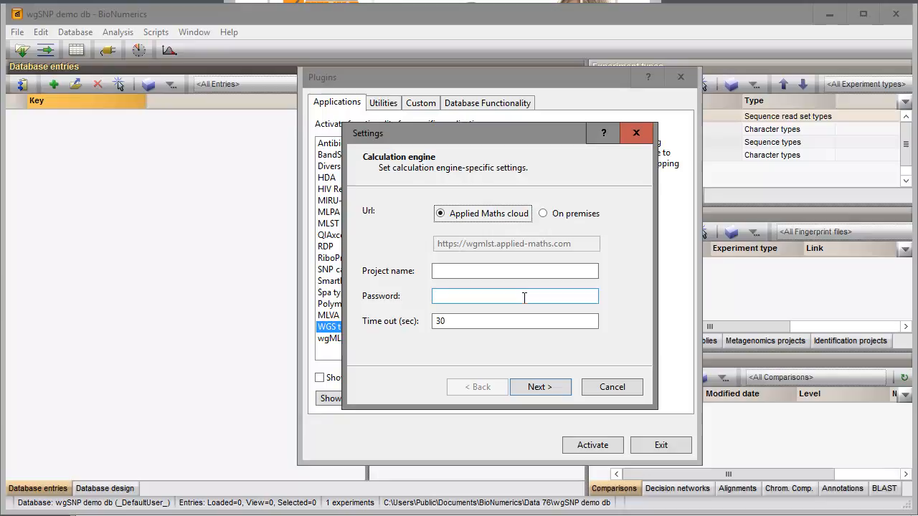
# Link the plugin to calculation engine project 'WS2016', dismiss the sync summary and exit.
pyautogui.click(515, 271)
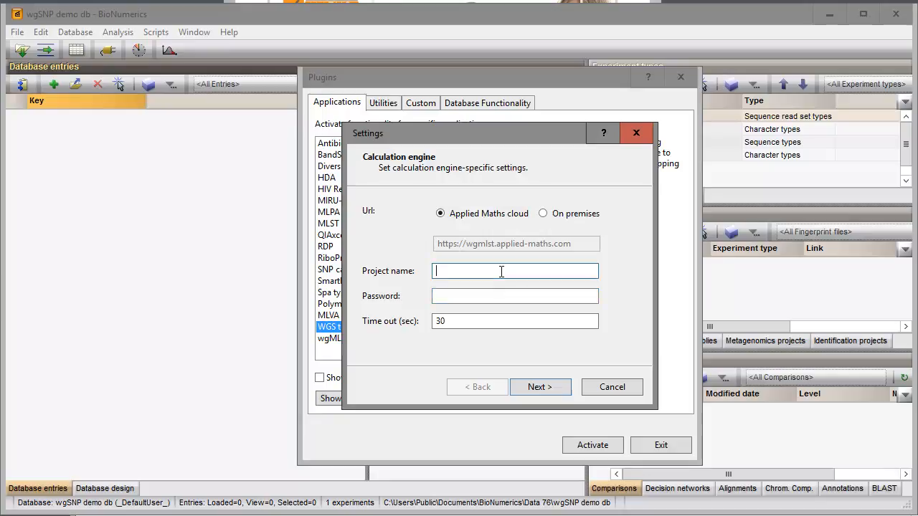
pyautogui.write('WS2016')
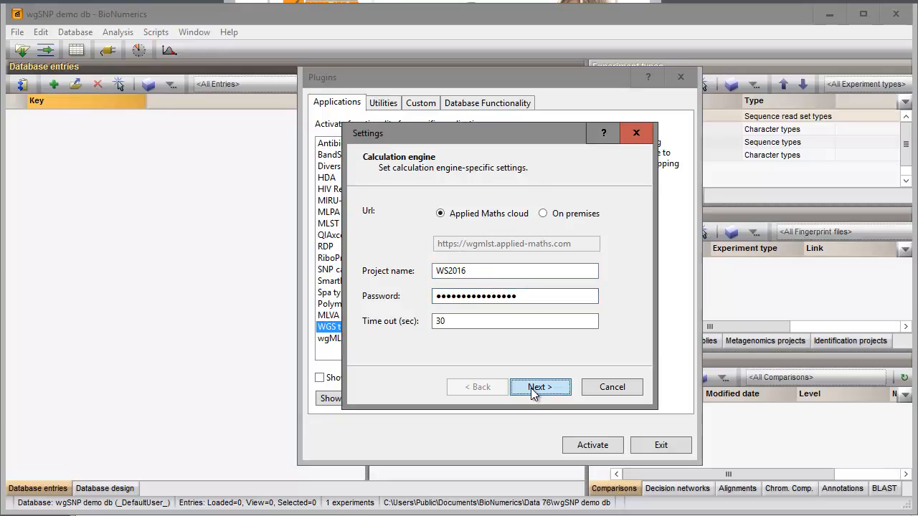
pyautogui.click(541, 387)
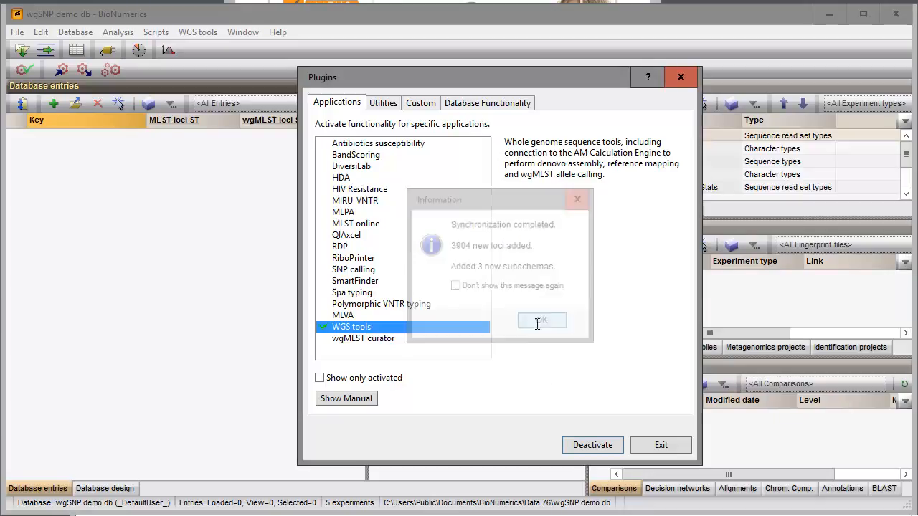
pyautogui.click(542, 321)
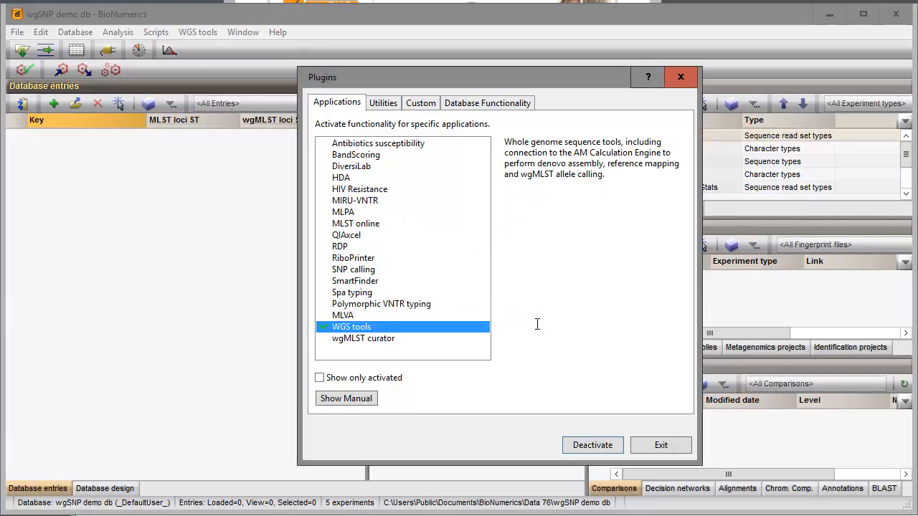
pyautogui.moveTo(627, 430)
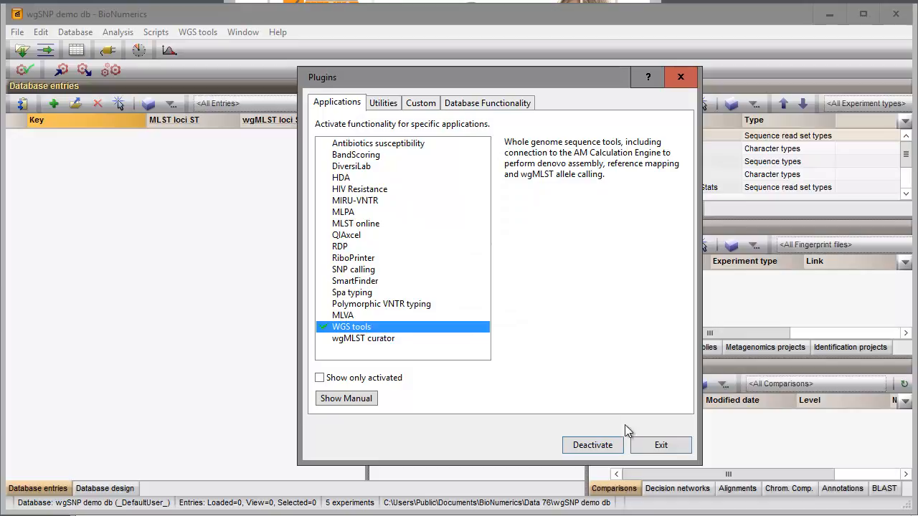
pyautogui.click(660, 446)
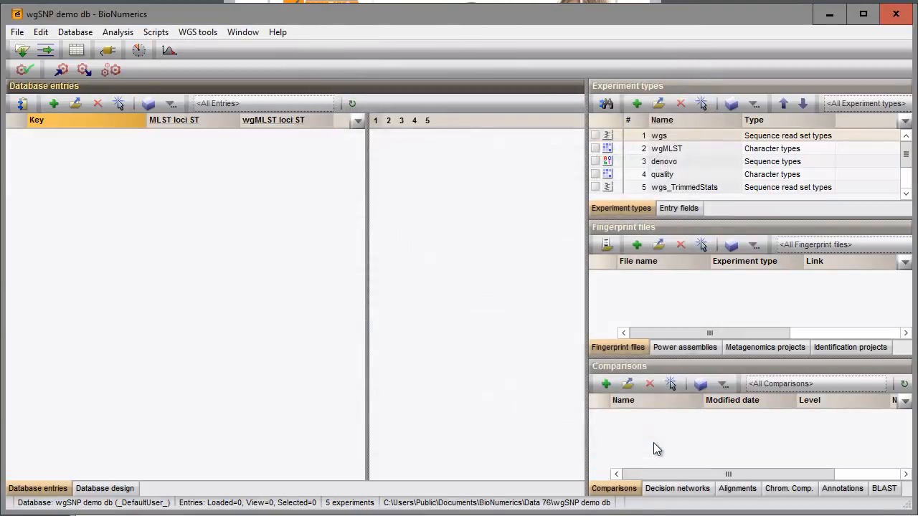
# Start File > Import of sequence read set data as links.
pyautogui.click(24, 53)
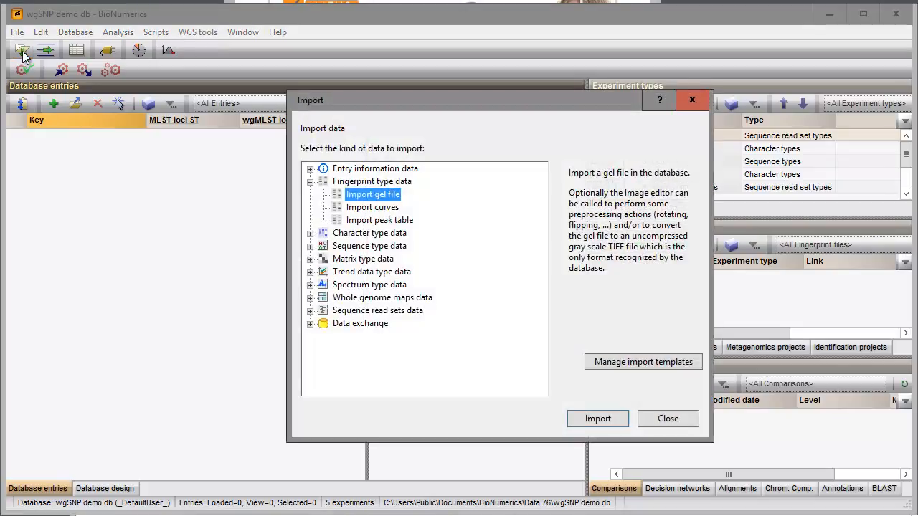
pyautogui.click(310, 310)
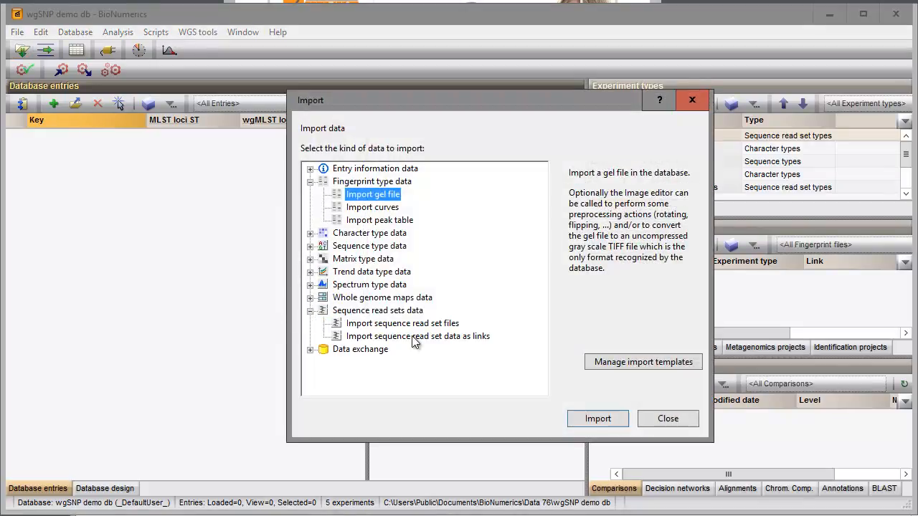
pyautogui.click(418, 336)
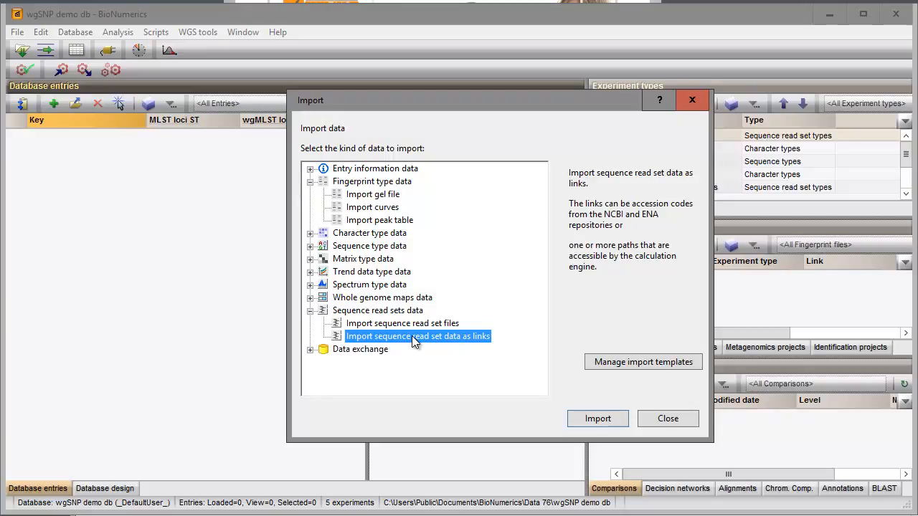
pyautogui.click(598, 418)
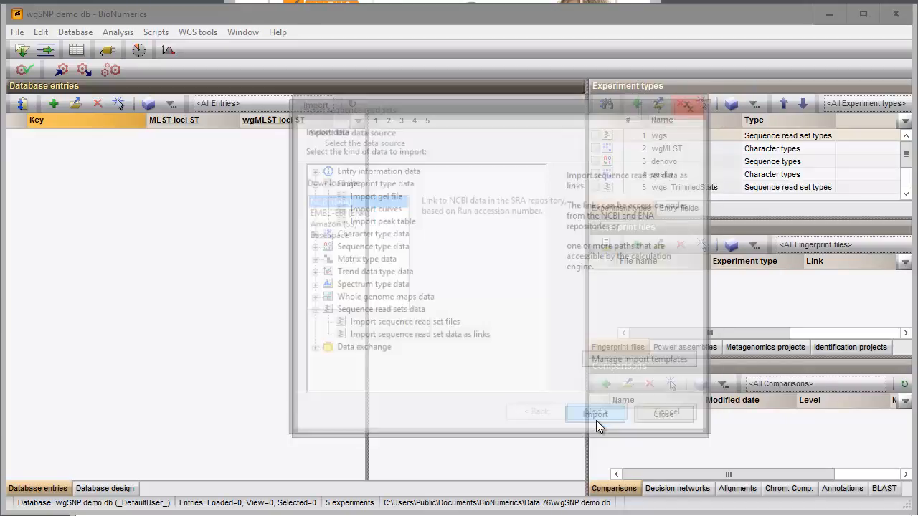
# Keep NCBI SRA as source and enter the eight ERR accession codes ending ERR159680.
pyautogui.click(596, 414)
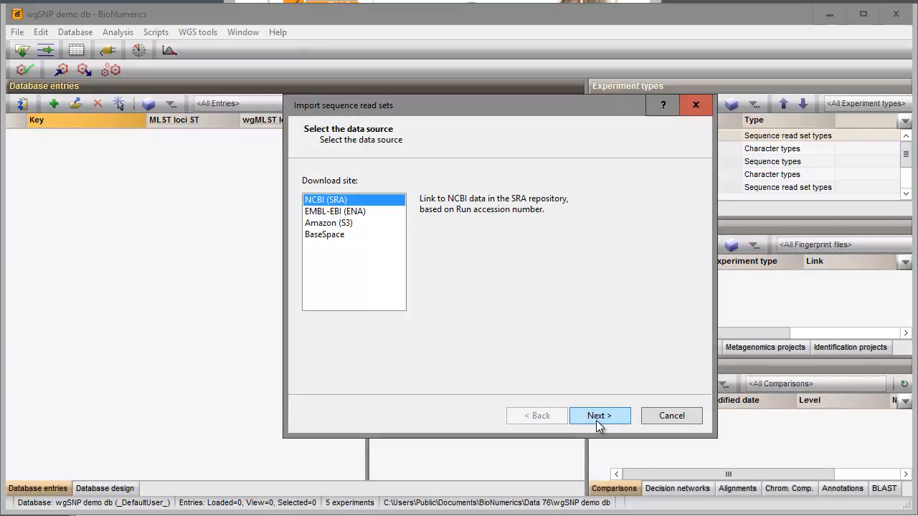
pyautogui.click(600, 415)
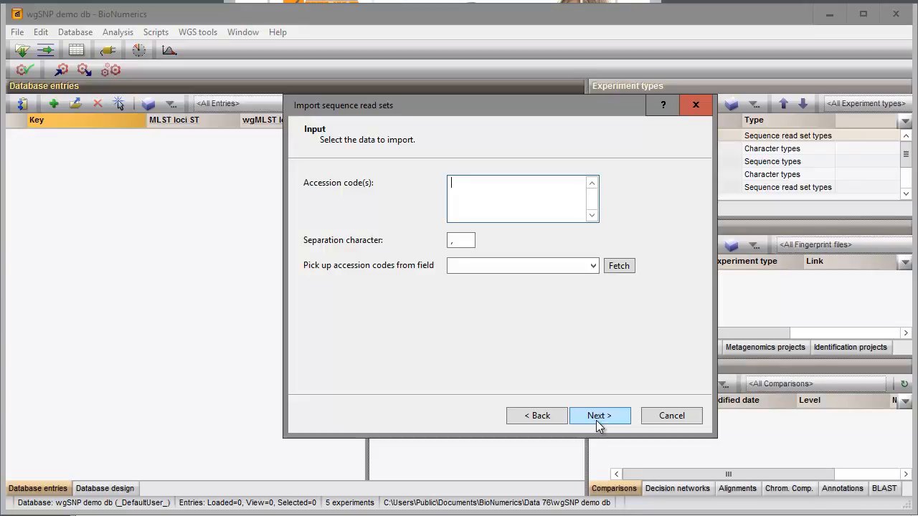
pyautogui.write('R103398,ERR103400,ERR103401,ERR103402,ERR103403,ERR103404,ERR103405,ERR159680')
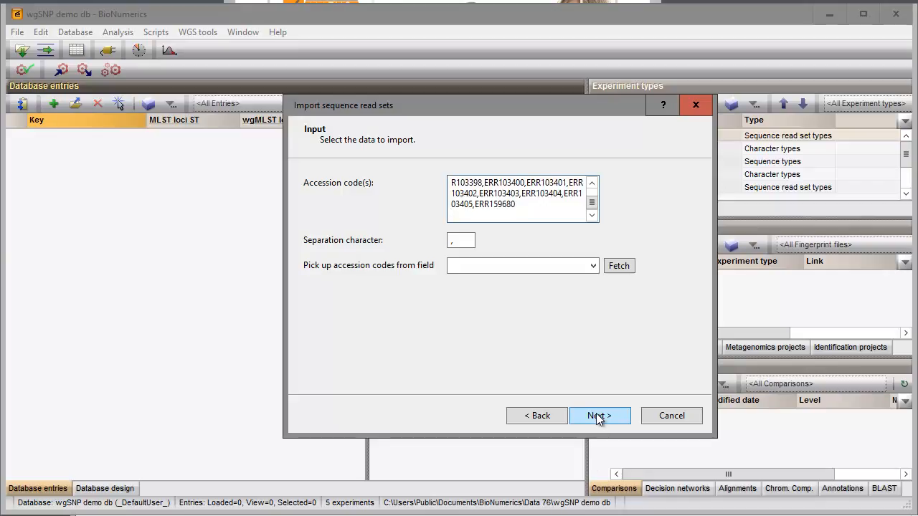
pyautogui.click(600, 416)
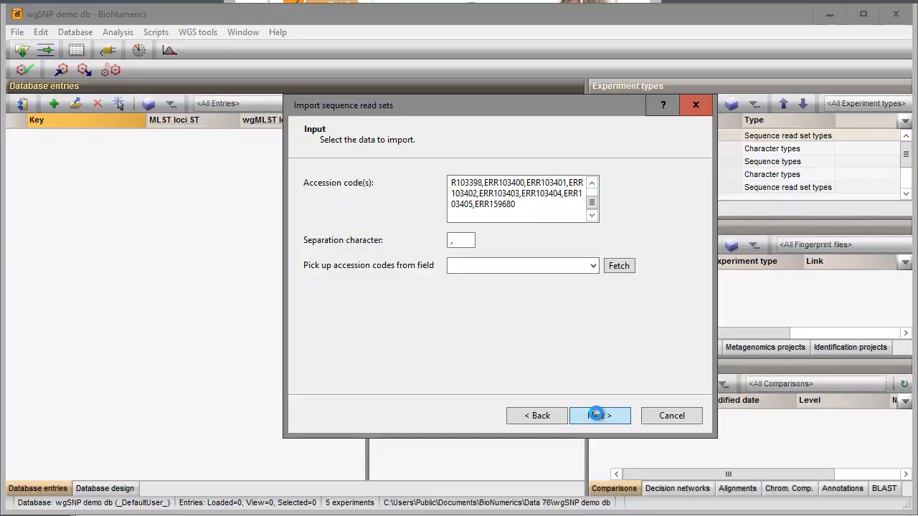
pyautogui.click(599, 416)
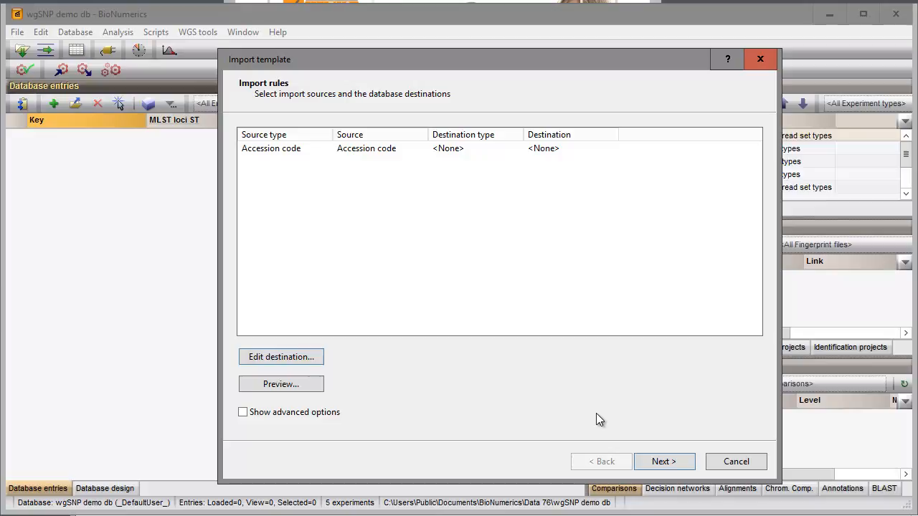
pyautogui.moveTo(405, 157)
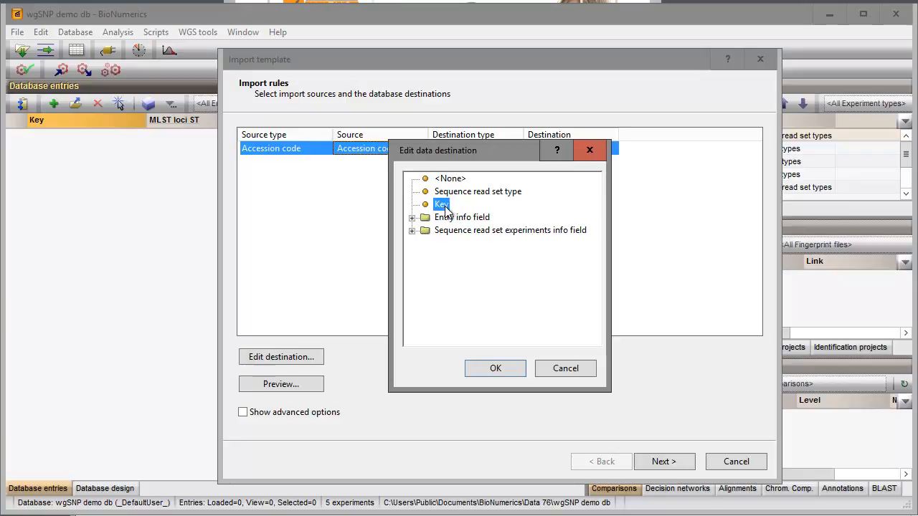
# Create import template 'Import acc codes NCBI' mapping accession codes to the entry Key.
pyautogui.click(495, 368)
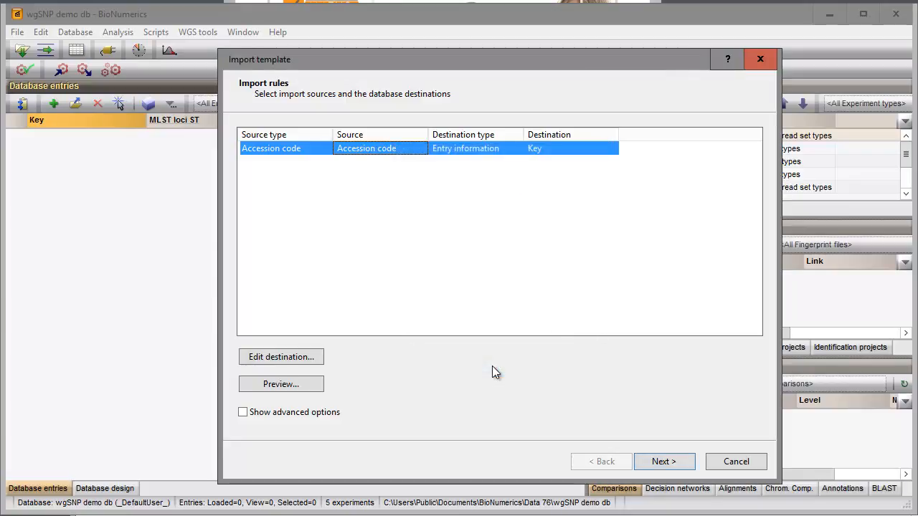
pyautogui.moveTo(614, 438)
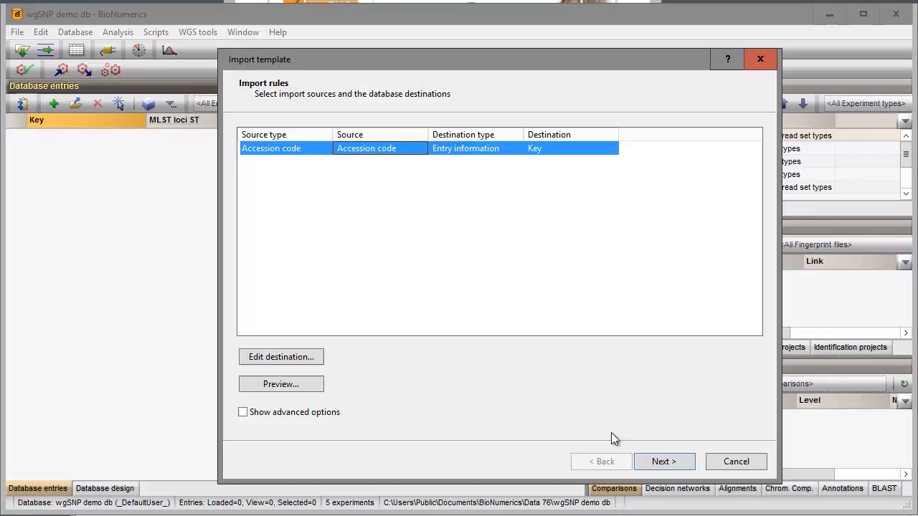
pyautogui.click(665, 461)
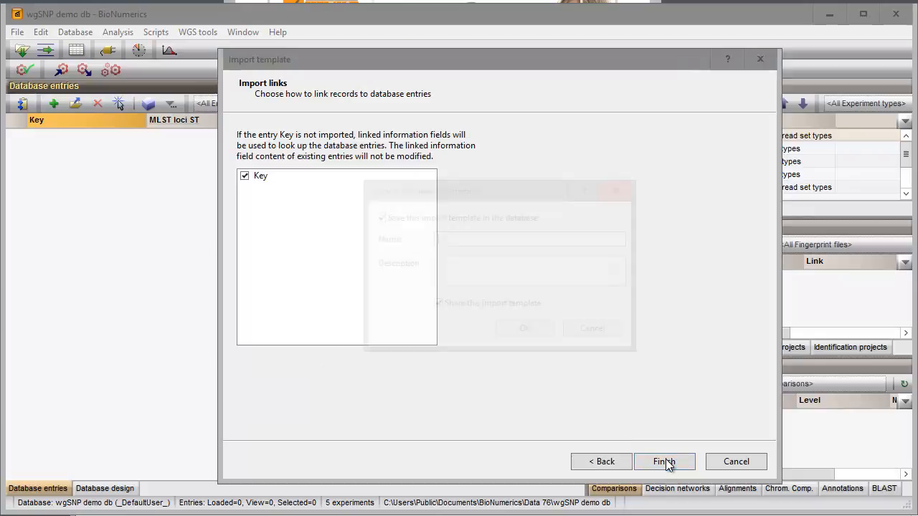
pyautogui.click(665, 461)
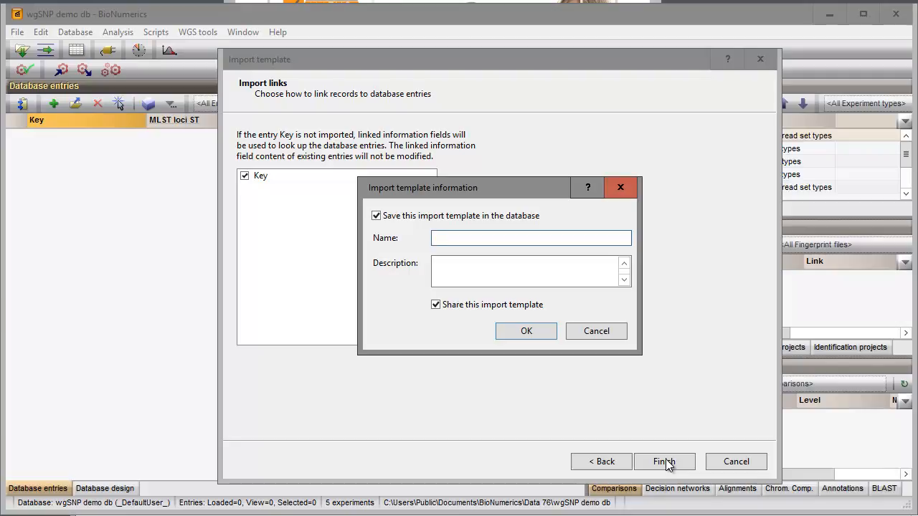
pyautogui.write('Import acc')
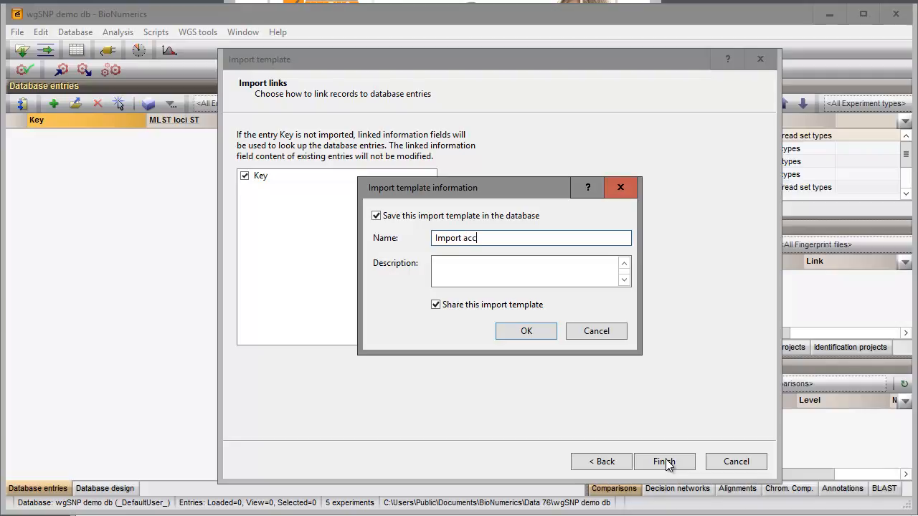
pyautogui.write('codes N')
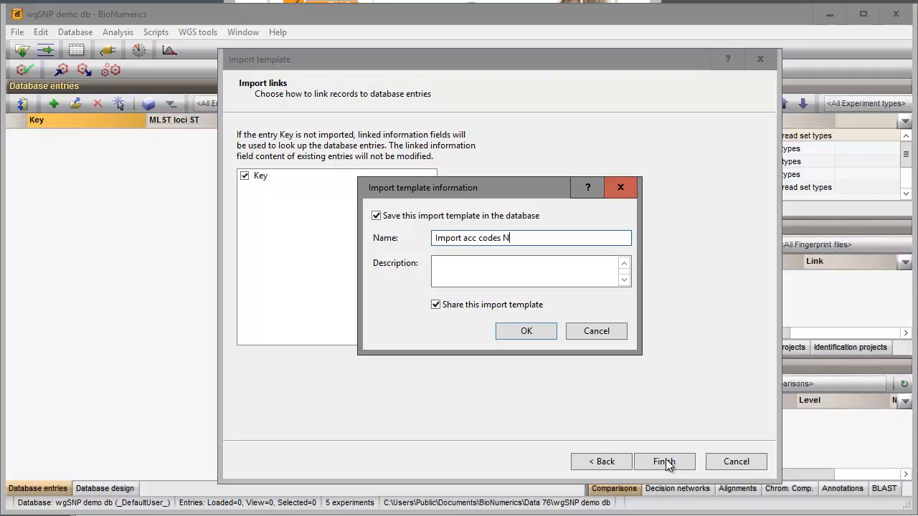
pyautogui.click(526, 331)
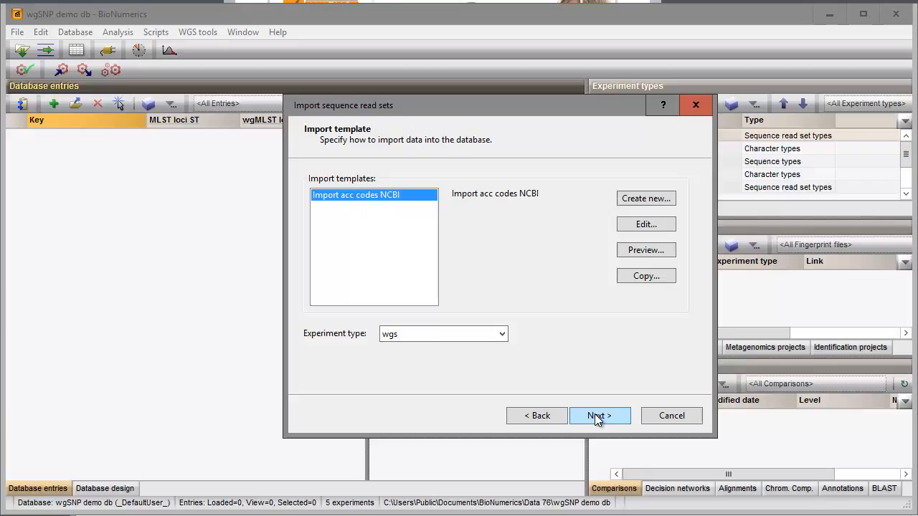
# Import using the template for wgs, creating 14 entries without opening job submission.
pyautogui.click(600, 415)
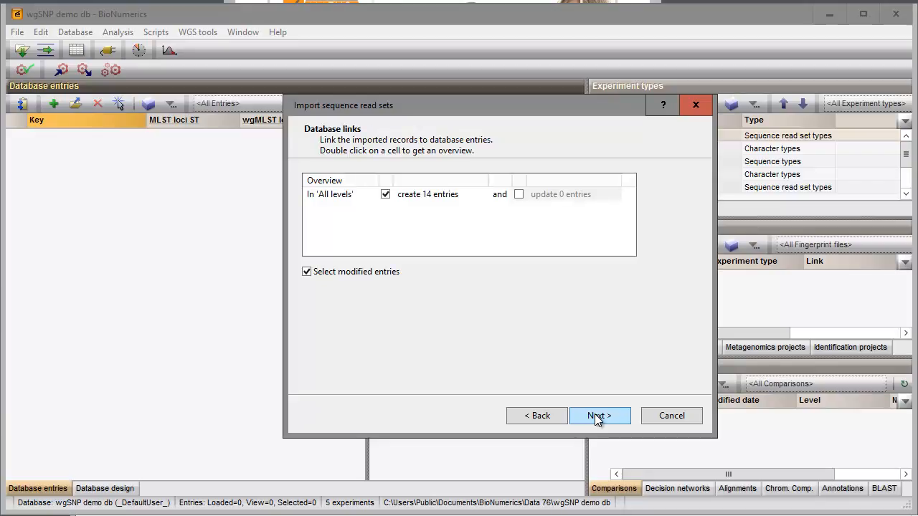
pyautogui.click(600, 416)
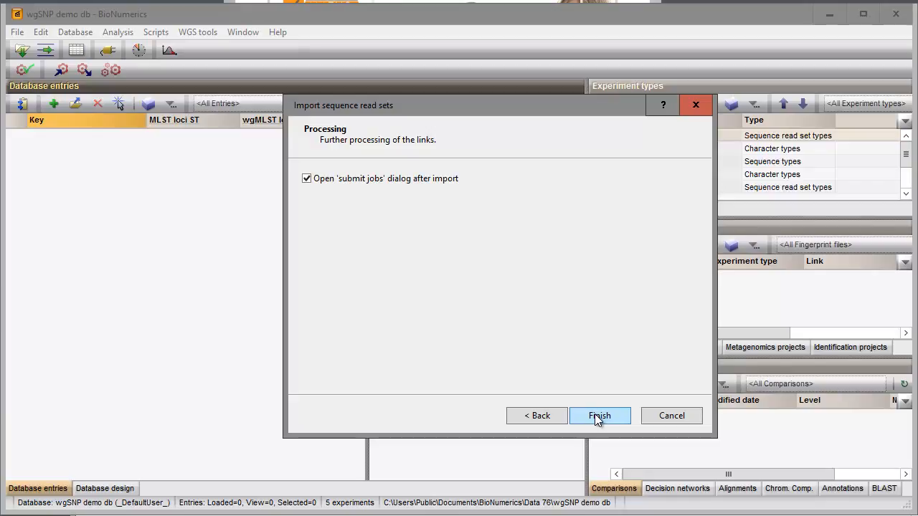
pyautogui.click(307, 179)
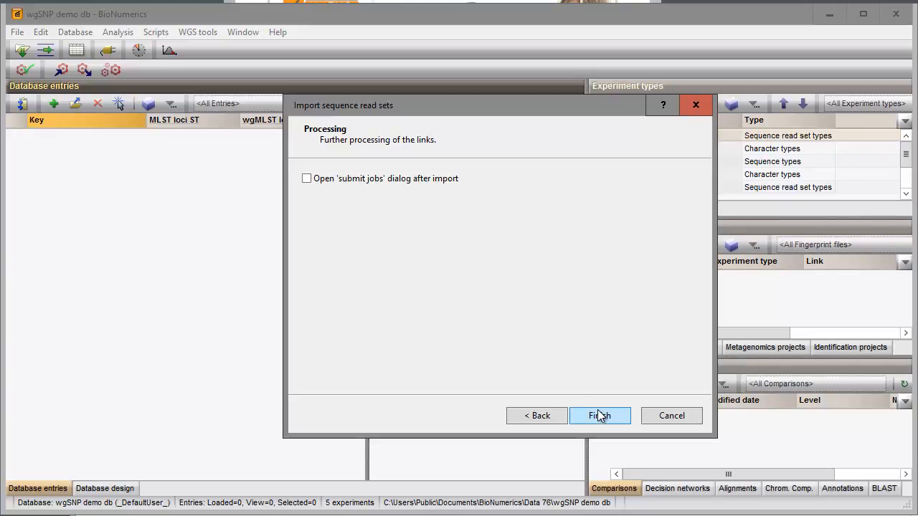
pyautogui.click(600, 415)
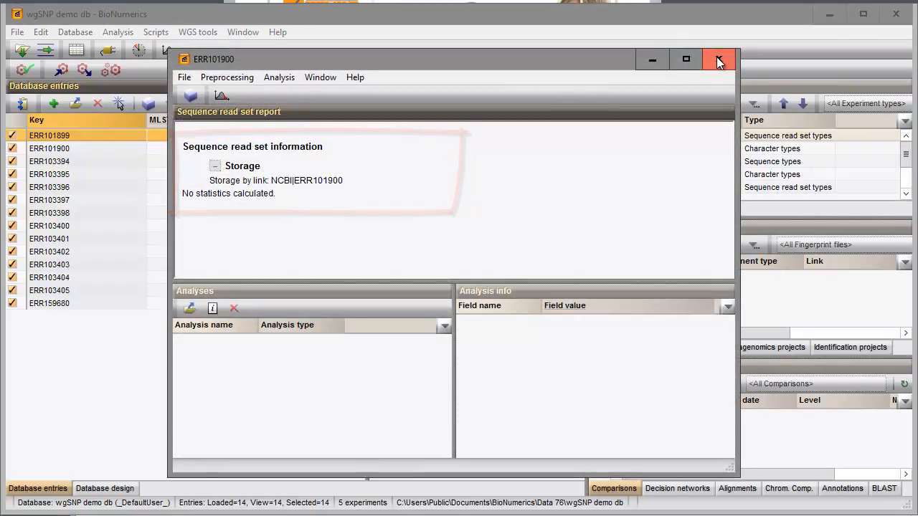
# Close the ERR101900 read set report after checking its link storage.
pyautogui.click(718, 60)
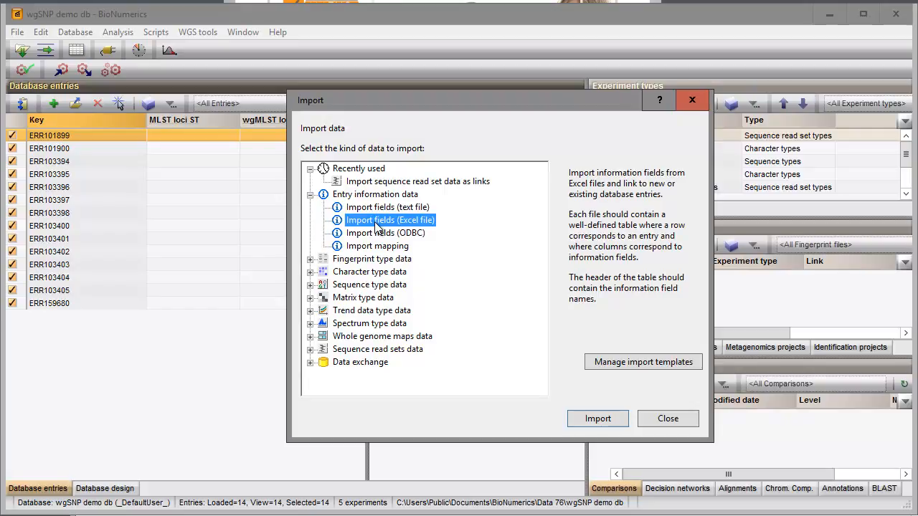
pyautogui.moveTo(597, 422)
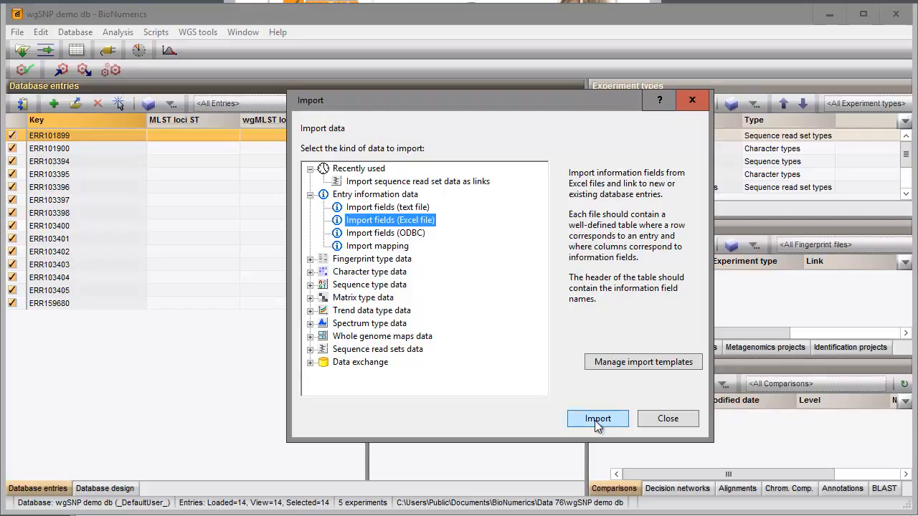
# Load Sample information.xlsx as the source for the Excel field import.
pyautogui.click(598, 419)
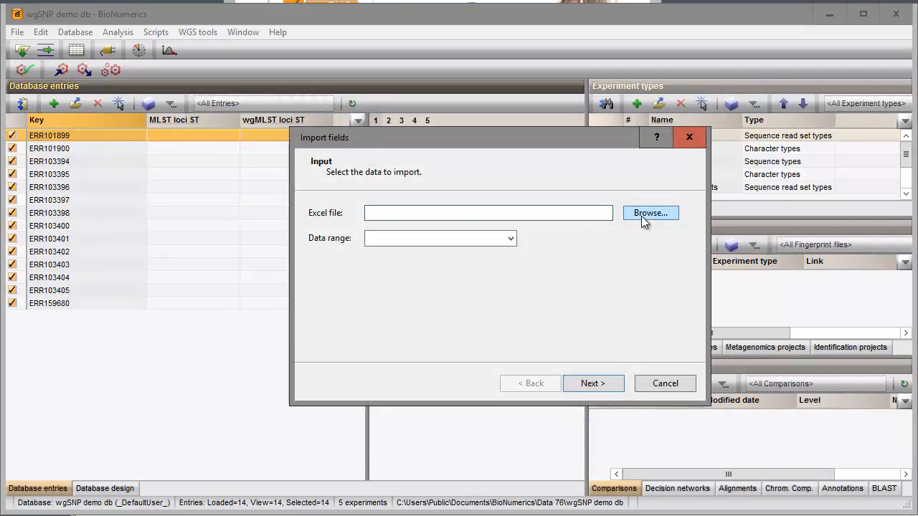
pyautogui.click(650, 213)
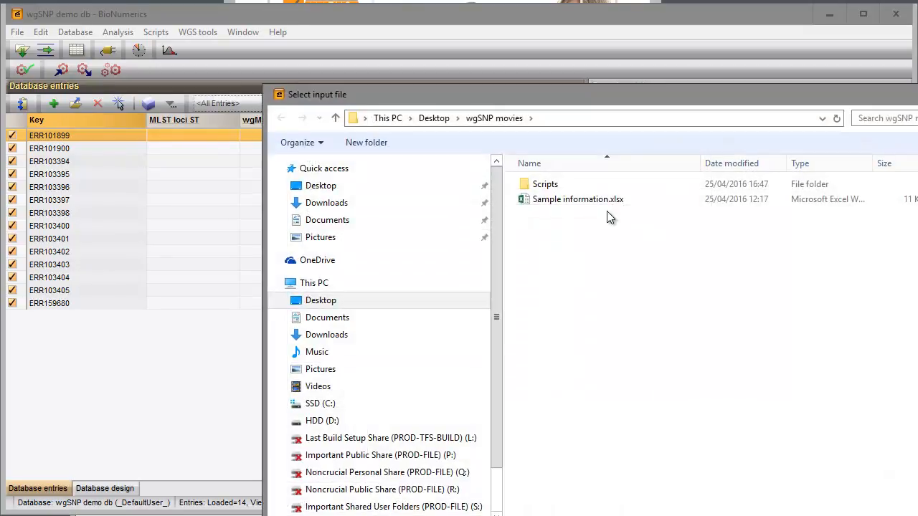
pyautogui.doubleClick(579, 199)
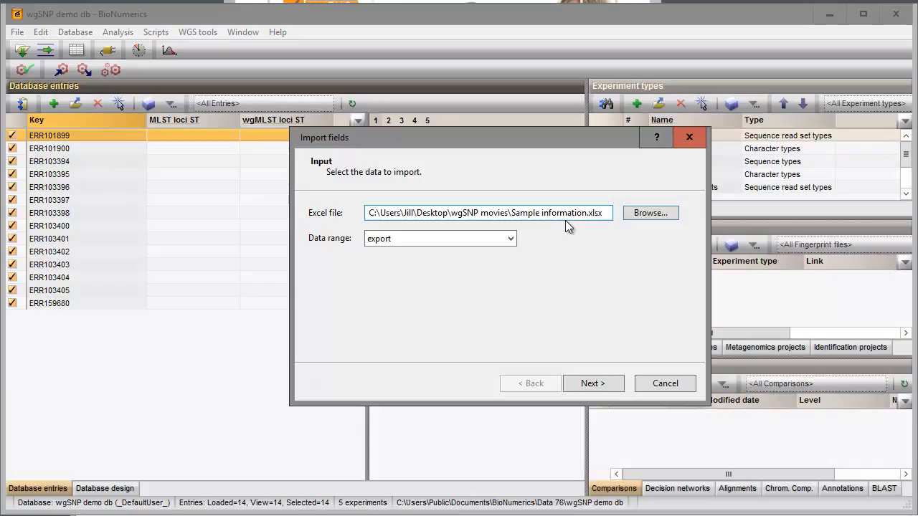
pyautogui.click(593, 383)
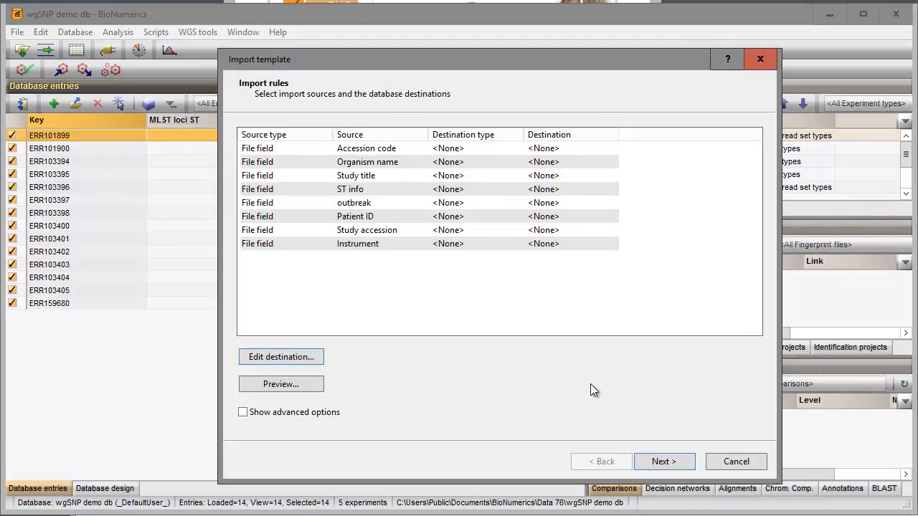
# Map the Accession code field to the entry Key.
pyautogui.click(280, 356)
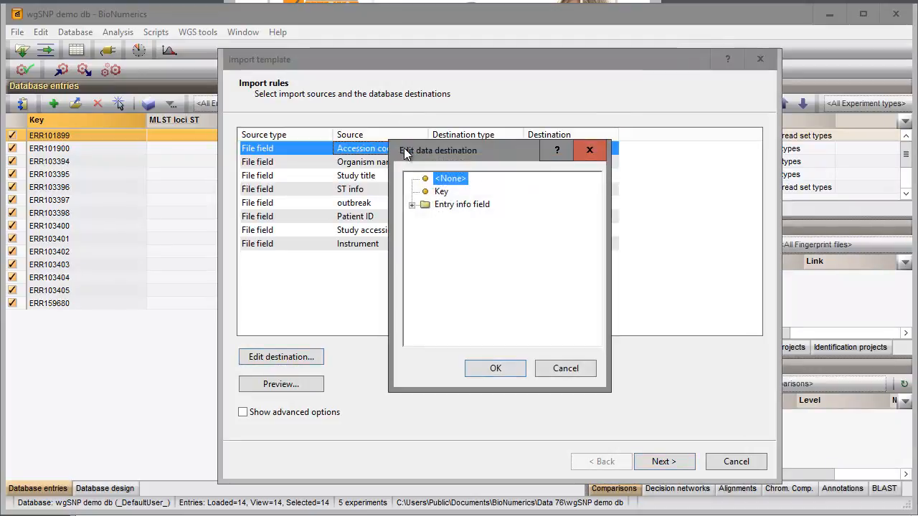
pyautogui.click(441, 191)
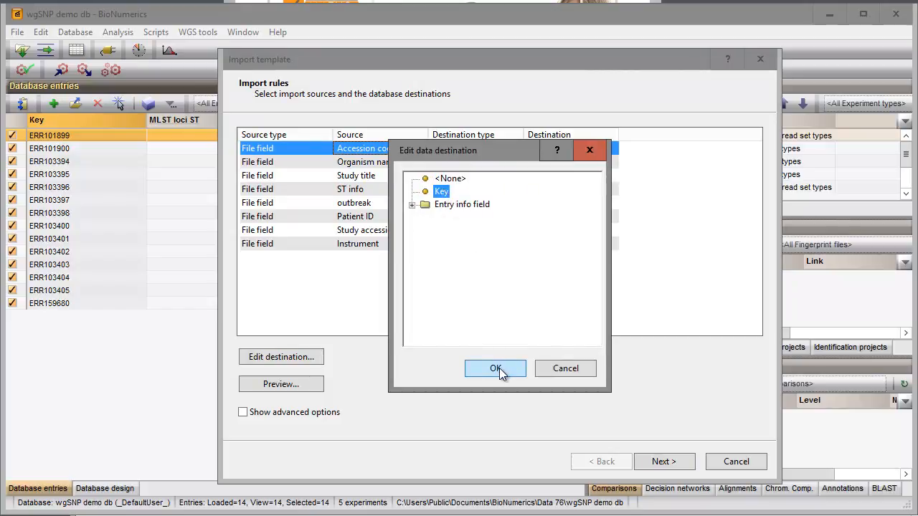
pyautogui.click(495, 369)
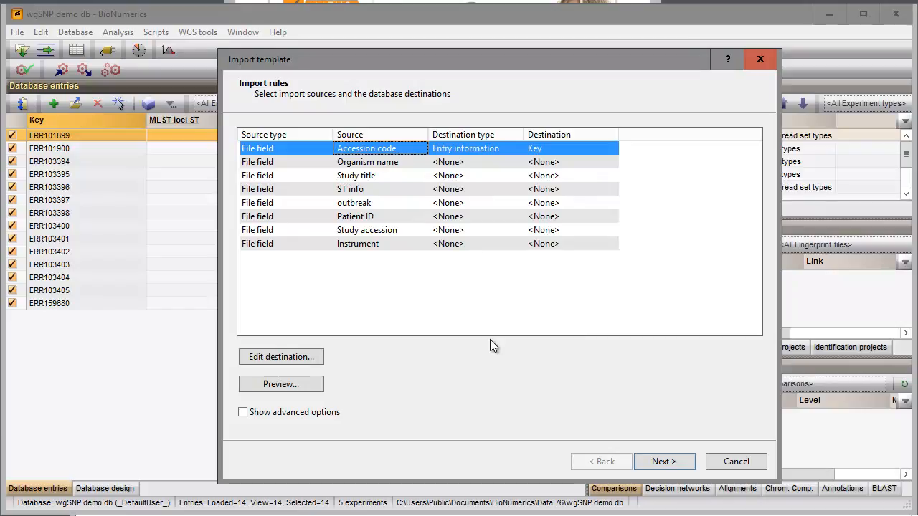
pyautogui.moveTo(407, 168)
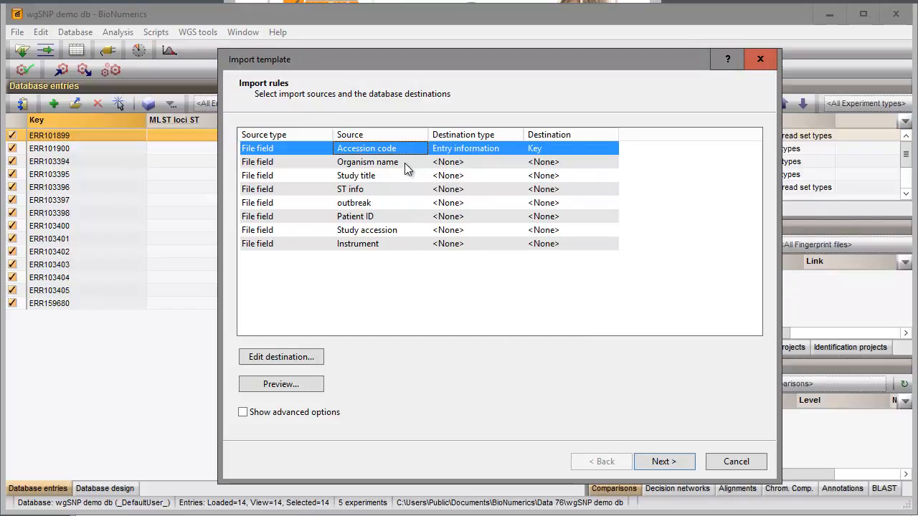
# Map Organism name through Instrument to seven new same-named entry info fields.
pyautogui.click(368, 161)
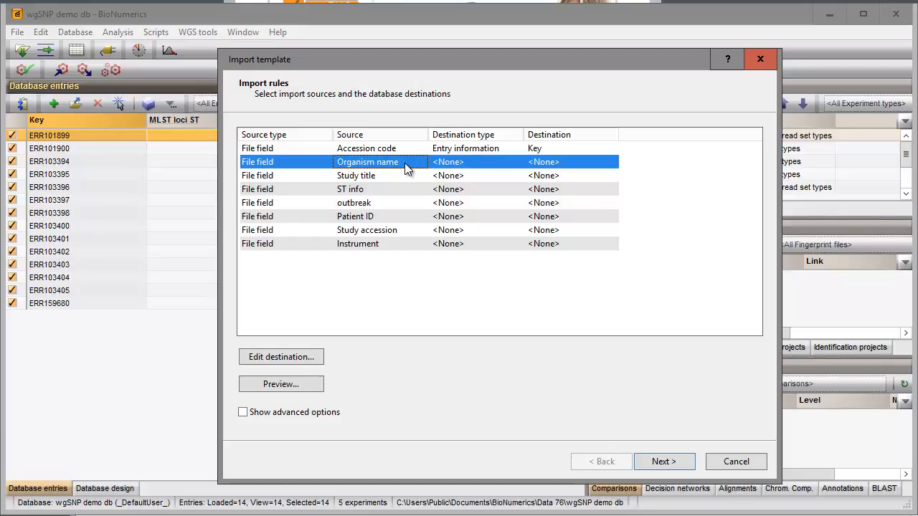
pyautogui.click(358, 243)
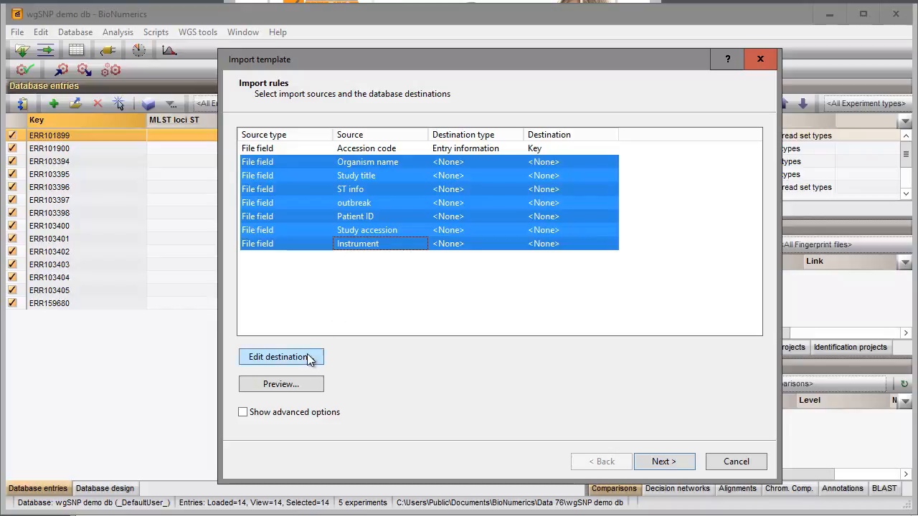
pyautogui.click(281, 358)
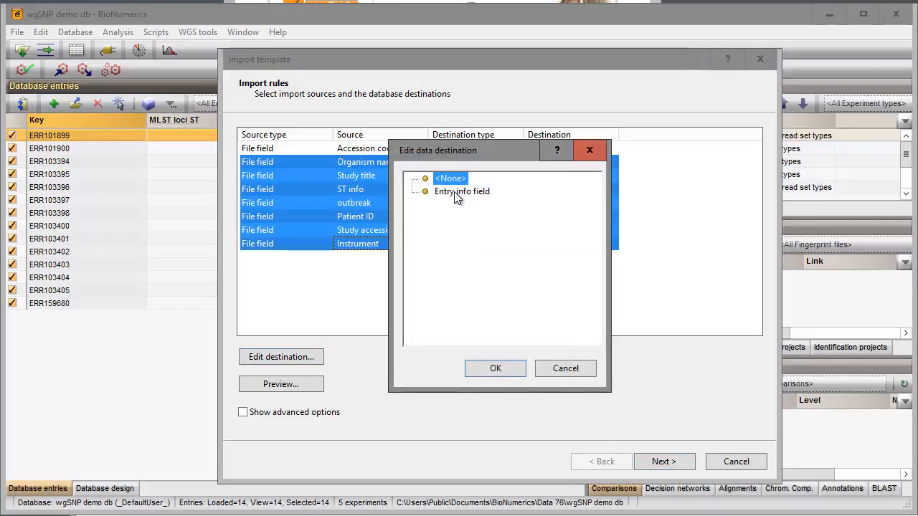
pyautogui.click(461, 191)
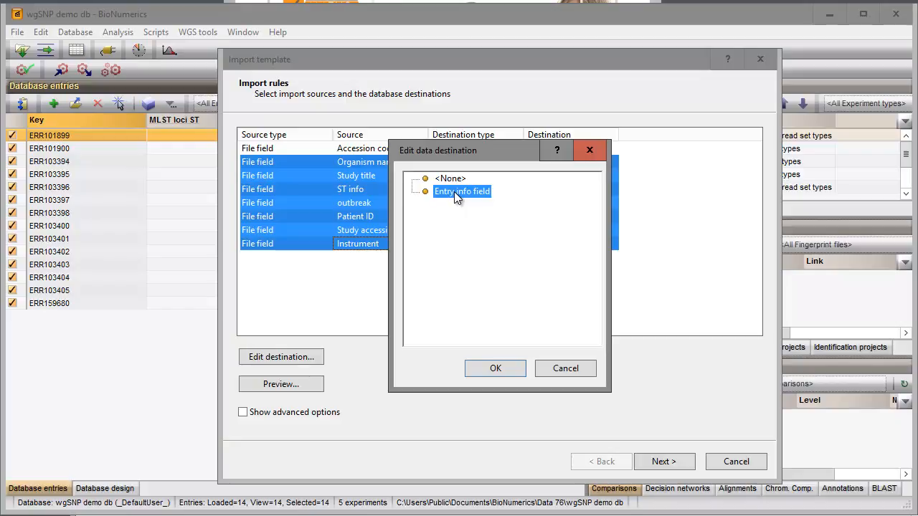
pyautogui.click(495, 368)
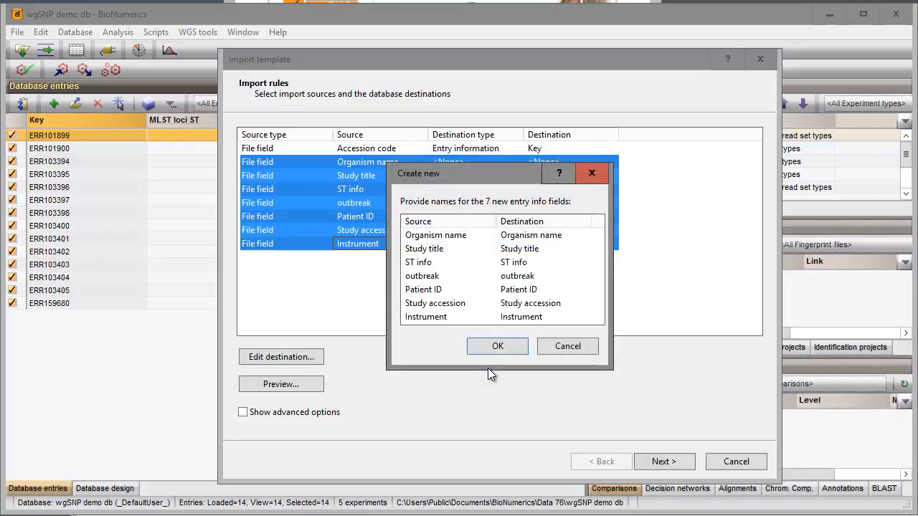
pyautogui.click(497, 346)
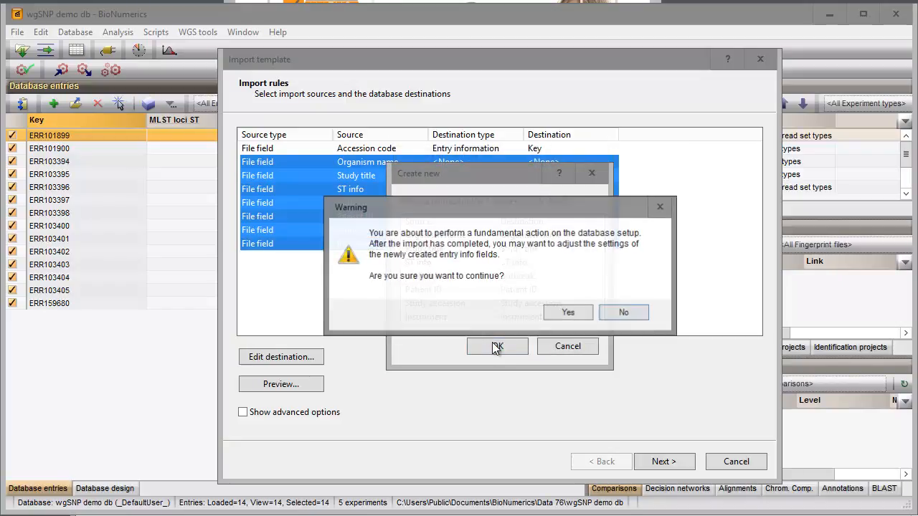
pyautogui.moveTo(568, 312)
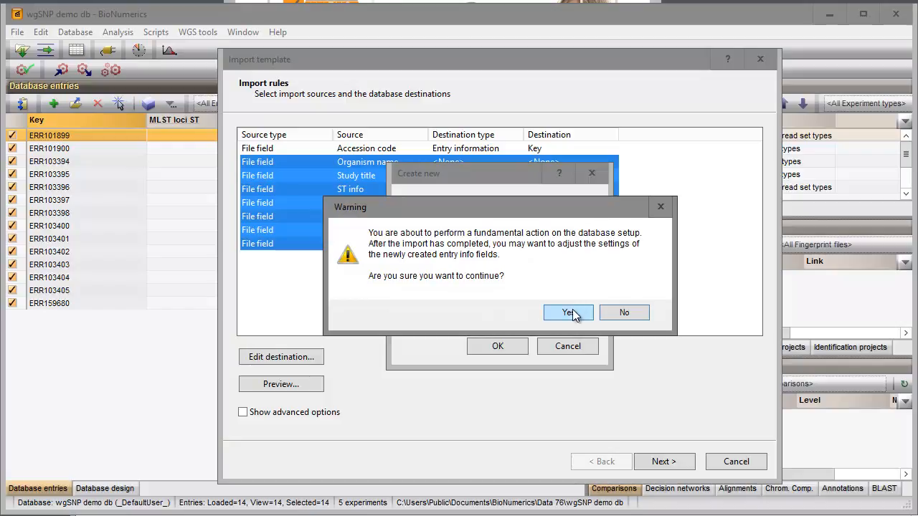
pyautogui.click(568, 313)
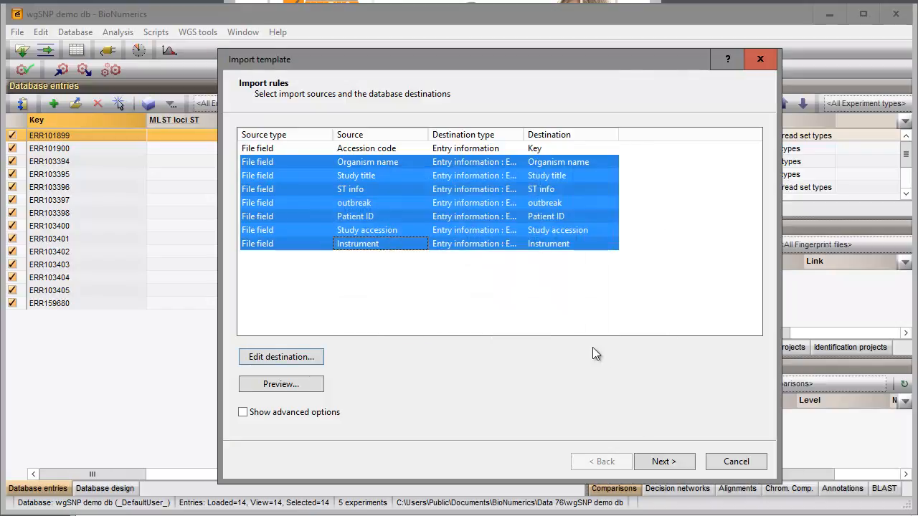
# Link records to entries by Key and save the template as 'Import sample info'.
pyautogui.click(664, 461)
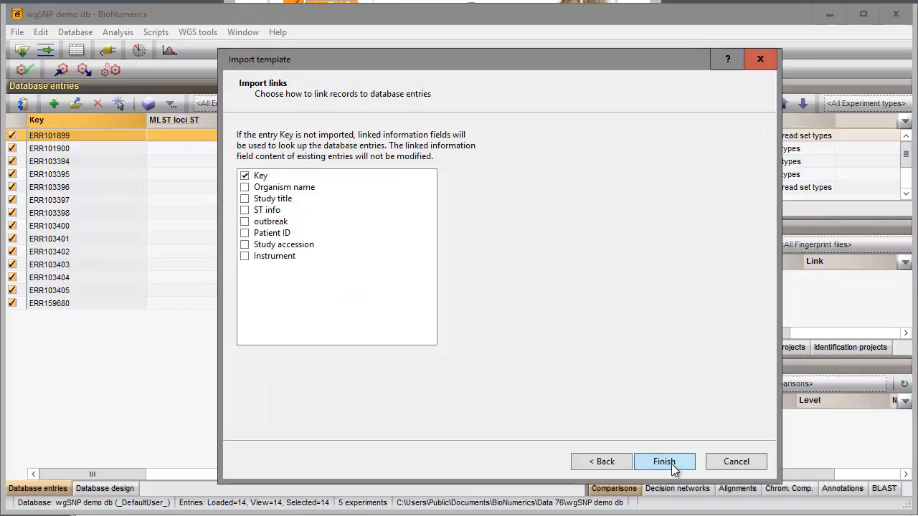
pyautogui.click(665, 461)
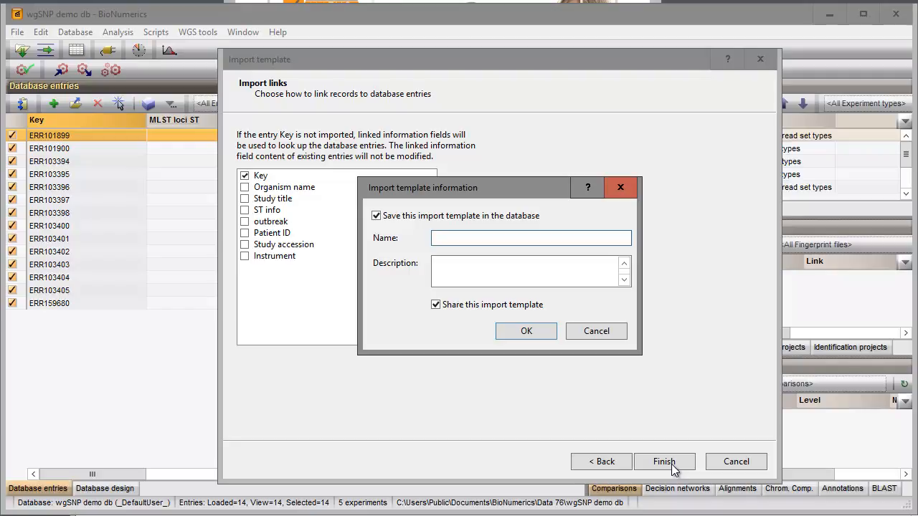
pyautogui.write('Import s')
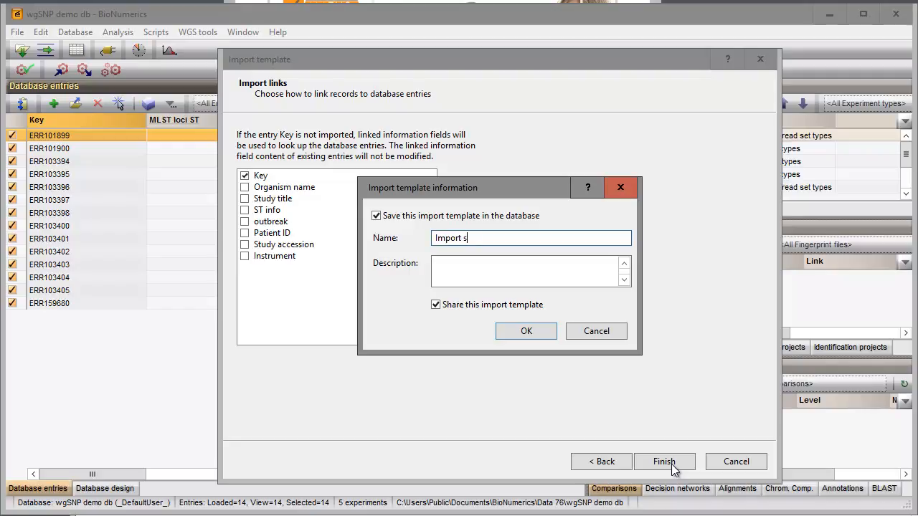
pyautogui.write('ample info')
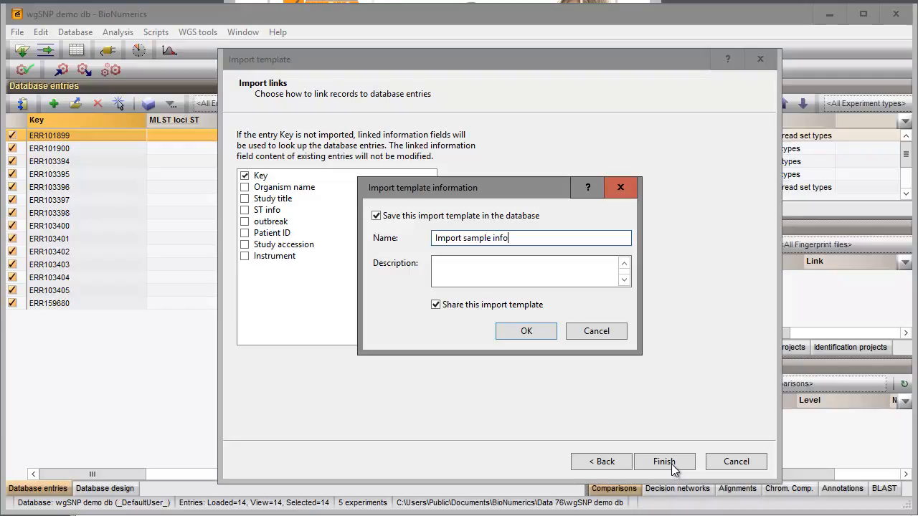
pyautogui.click(526, 330)
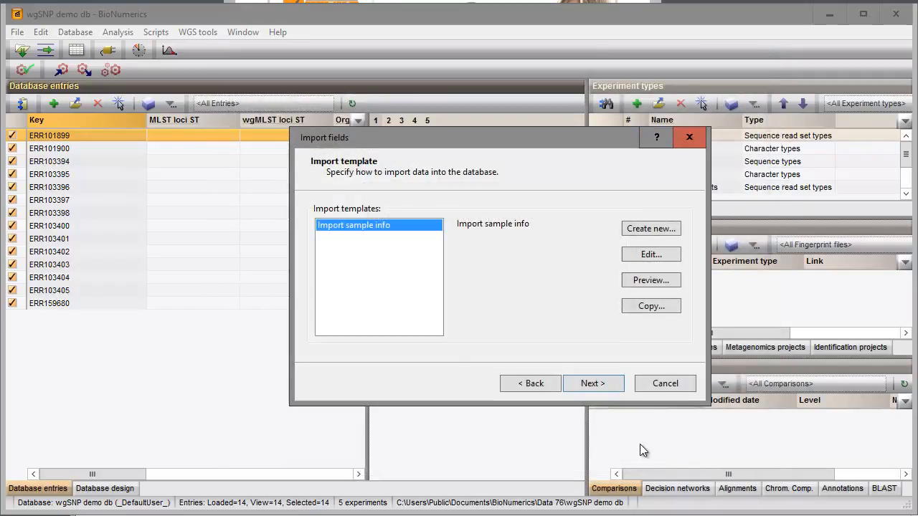
# Run the saved 'Import sample info' template, updating all 14 entries with organism data.
pyautogui.click(593, 383)
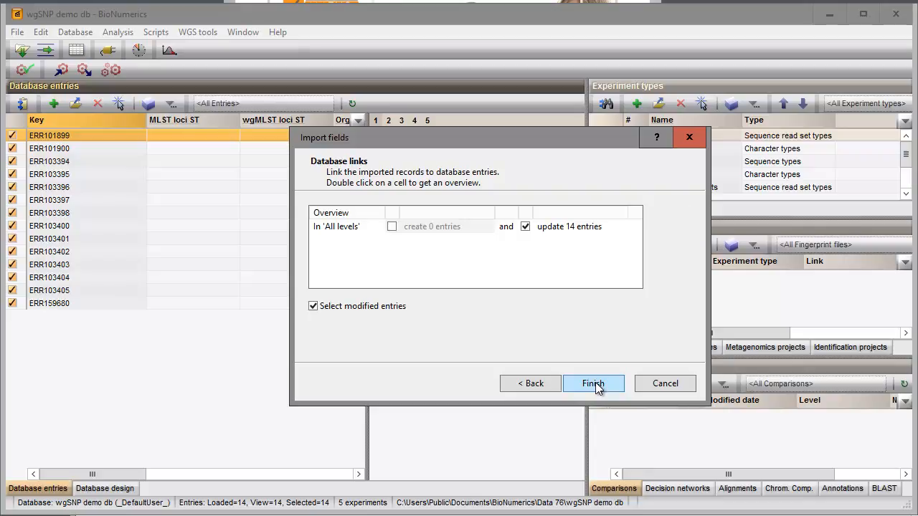
pyautogui.click(594, 383)
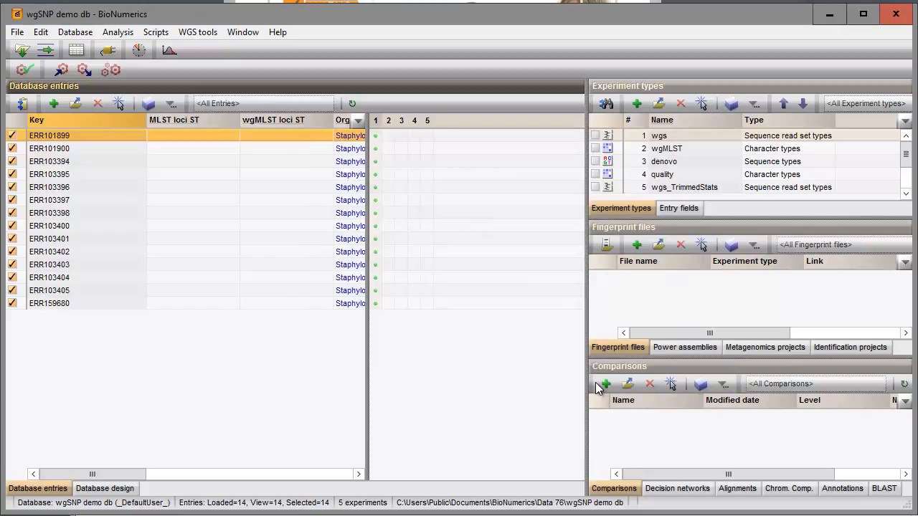